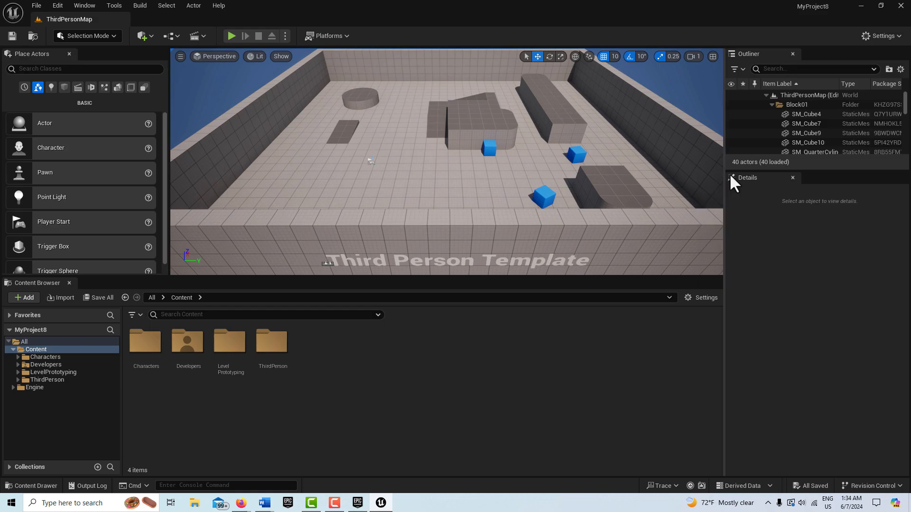
Step: Locate PostProcessVolume via Outliner search 'post' and filter its details by 'in' to show Infinite Extent
left_click(813, 68)
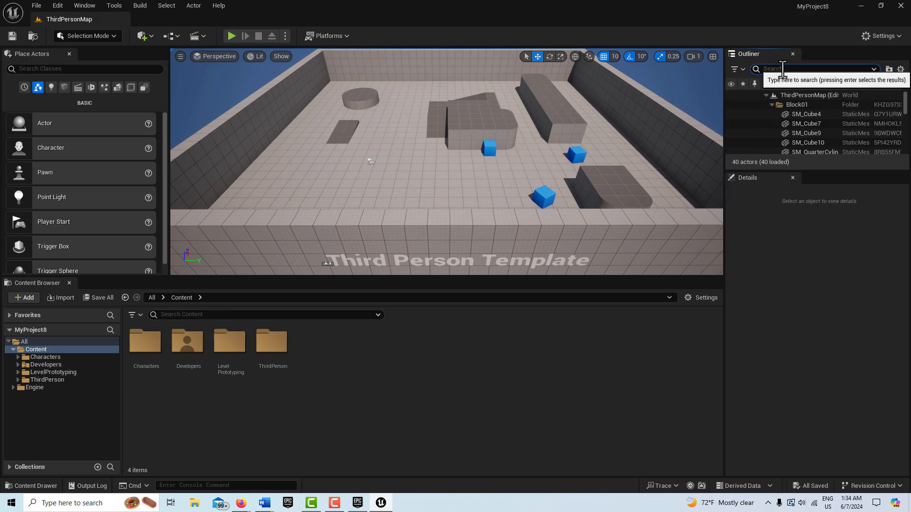
type("post")
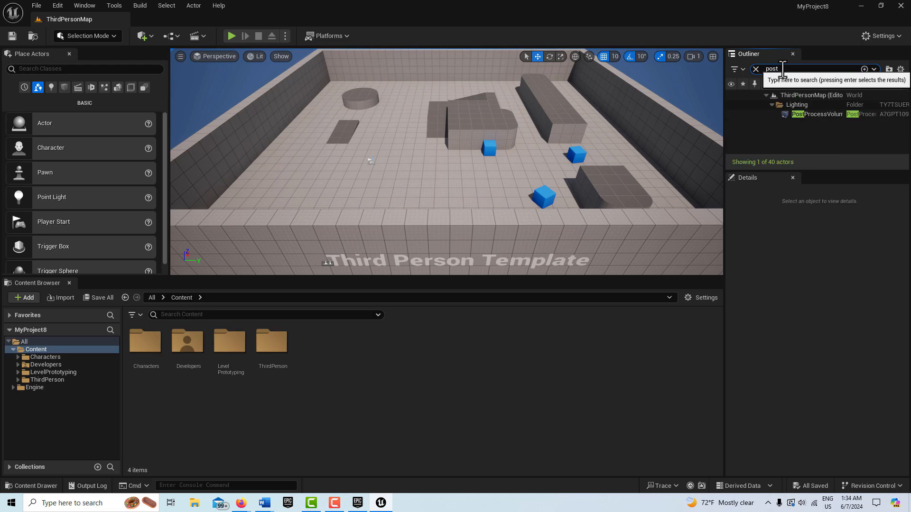
left_click(815, 114)
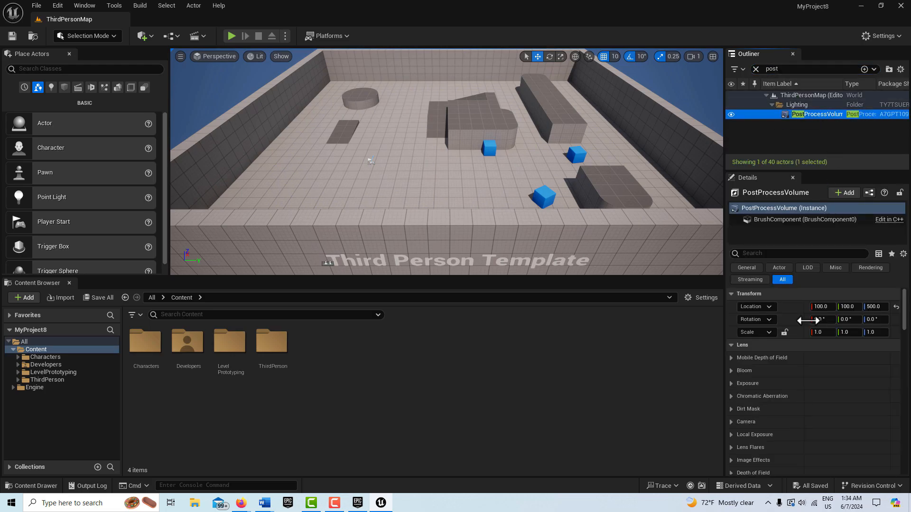
type("infi")
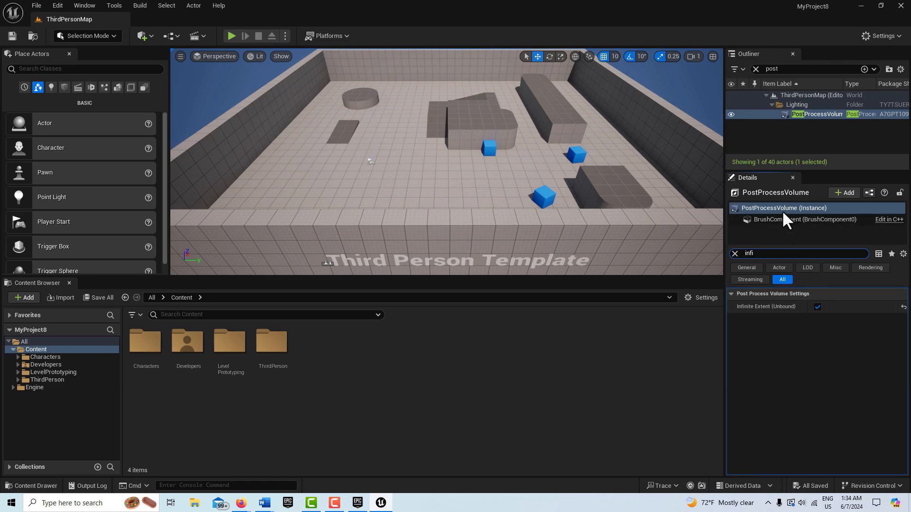
mouse_move(784, 219)
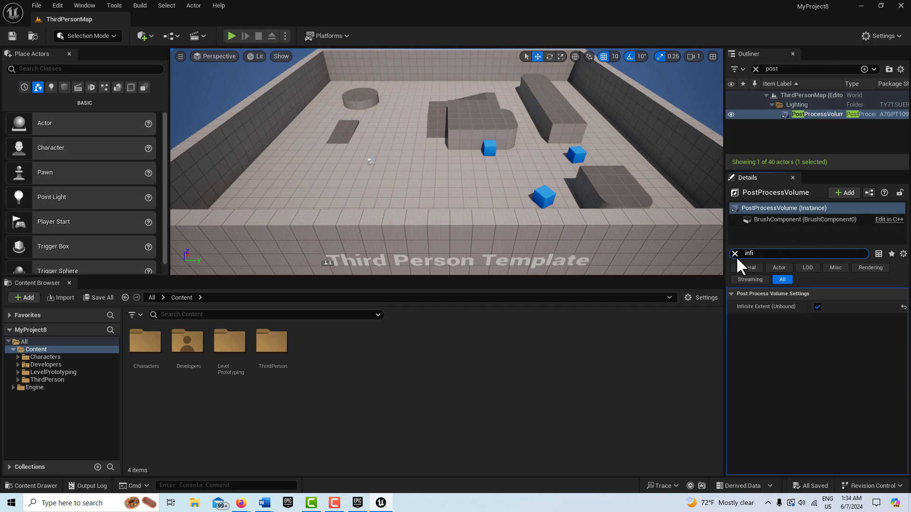
left_click(734, 254)
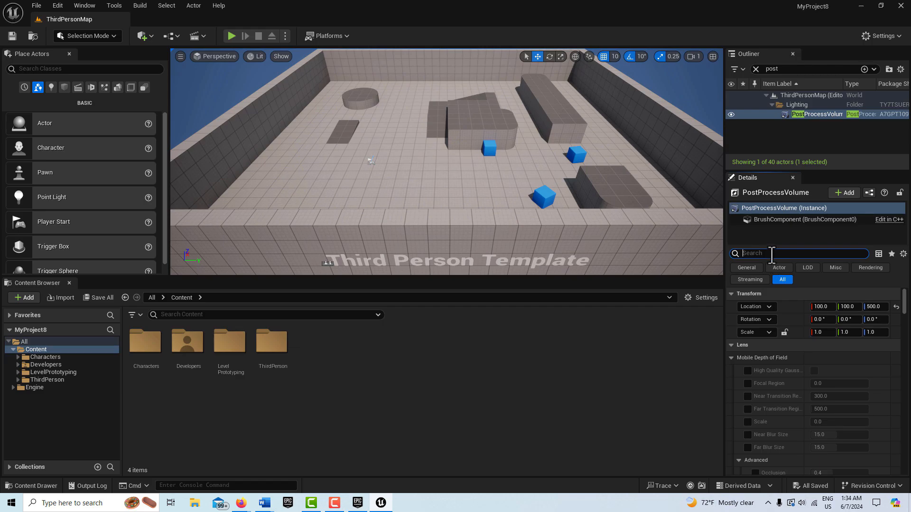
type("exposure")
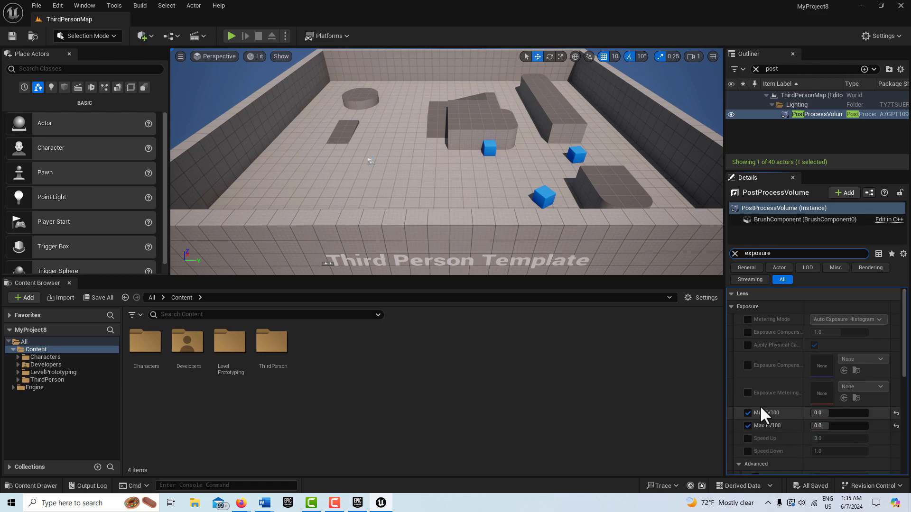
mouse_move(771, 413)
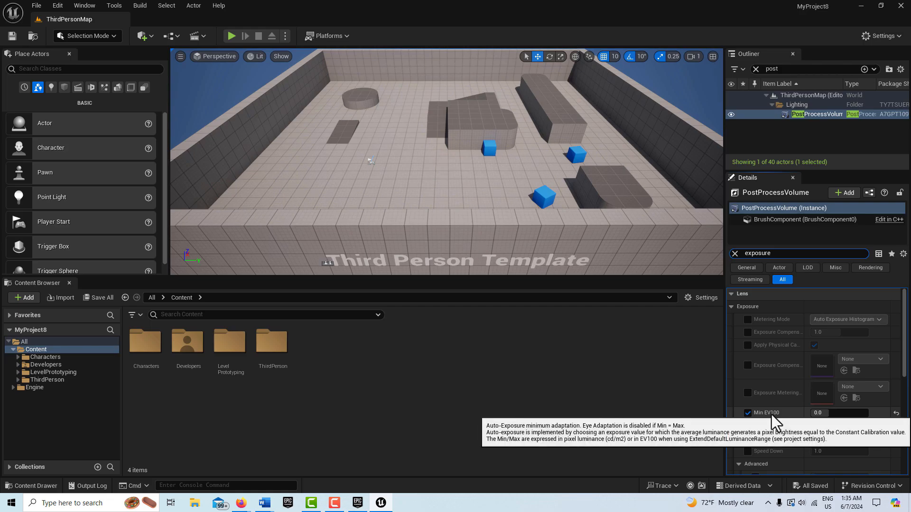
left_click(748, 425)
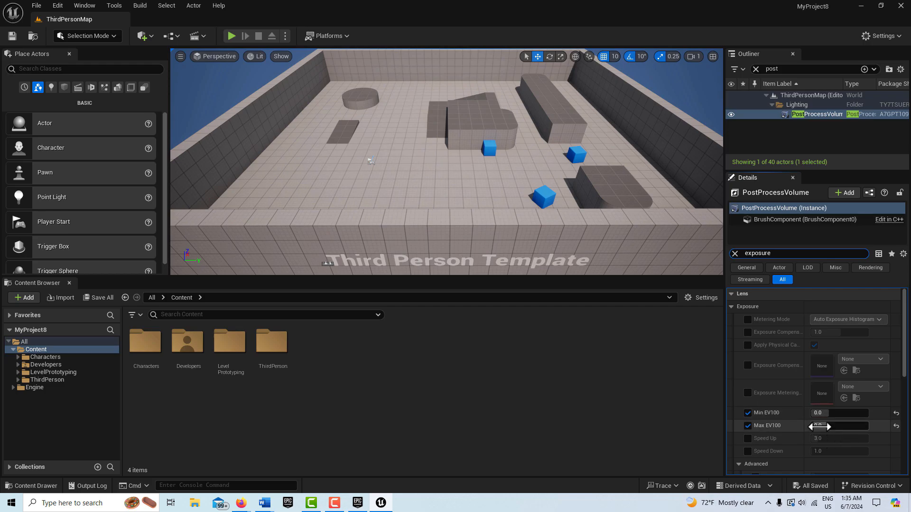
left_click_drag(837, 426, 825, 426)
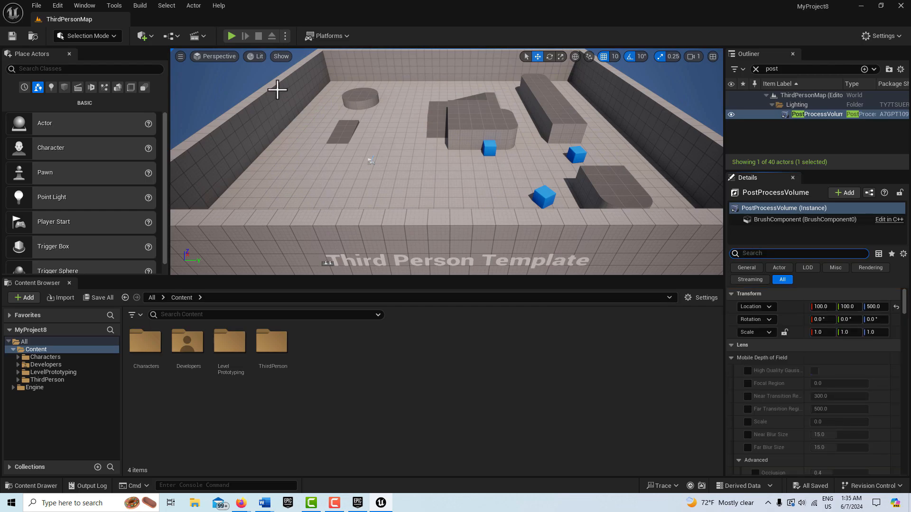
Step: Toggle Exposure > Game Settings in the viewport's Lit view mode menu
left_click(257, 56)
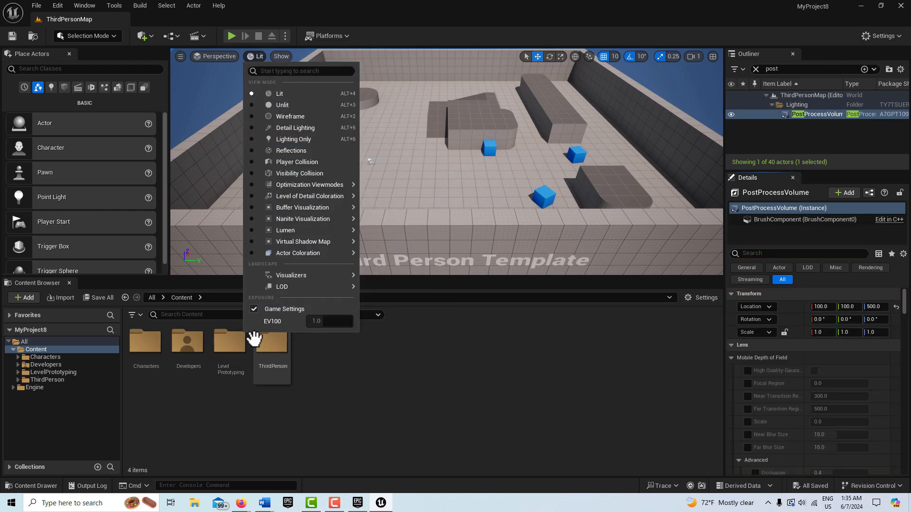
mouse_move(292, 330)
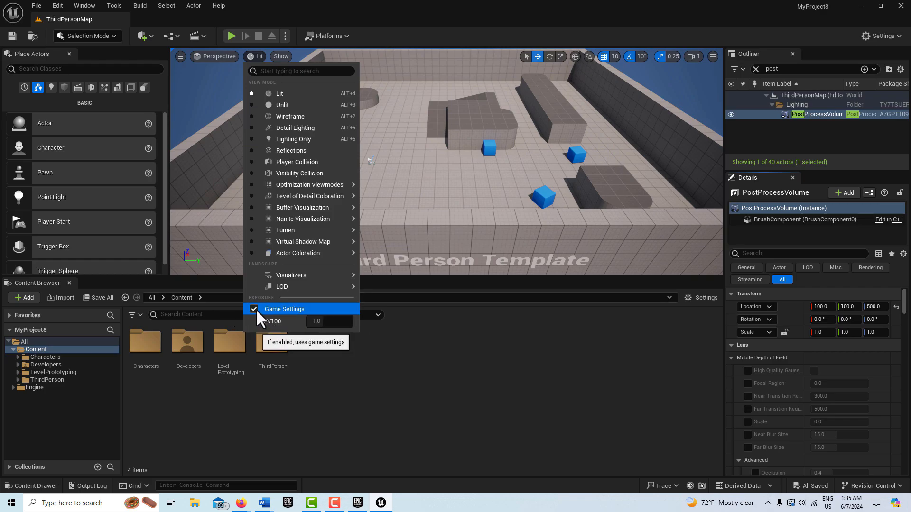
left_click(253, 308)
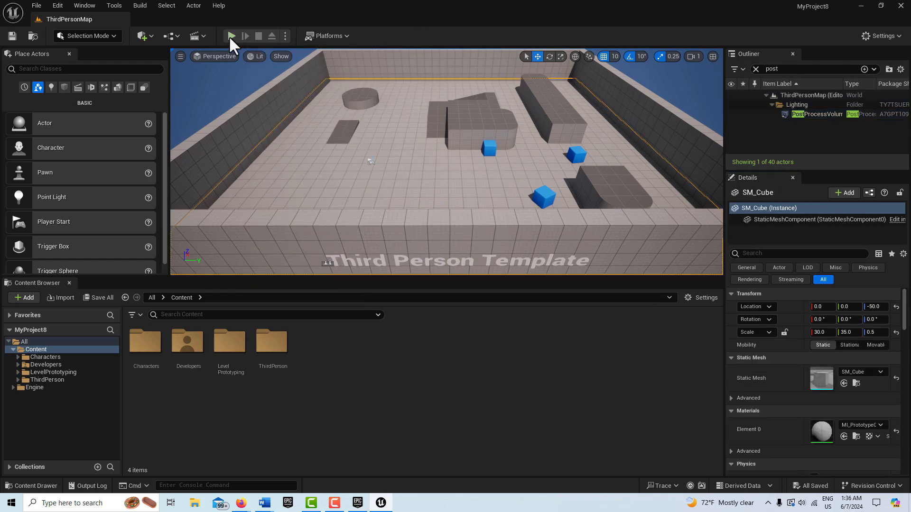
Step: Play the level to preview its brightness
left_click(231, 37)
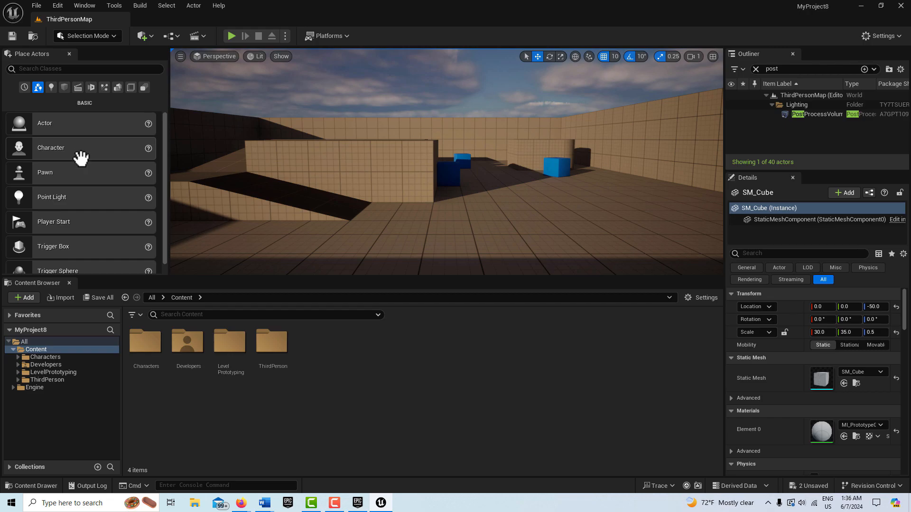
mouse_move(69, 144)
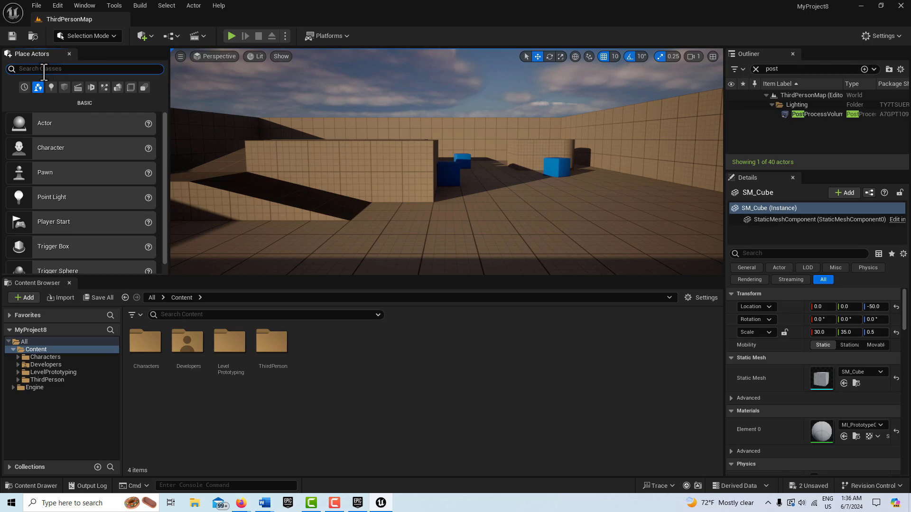
Step: Place a Cine Camera Actor from Place Actors (search 'cine') into the level
type("cine")
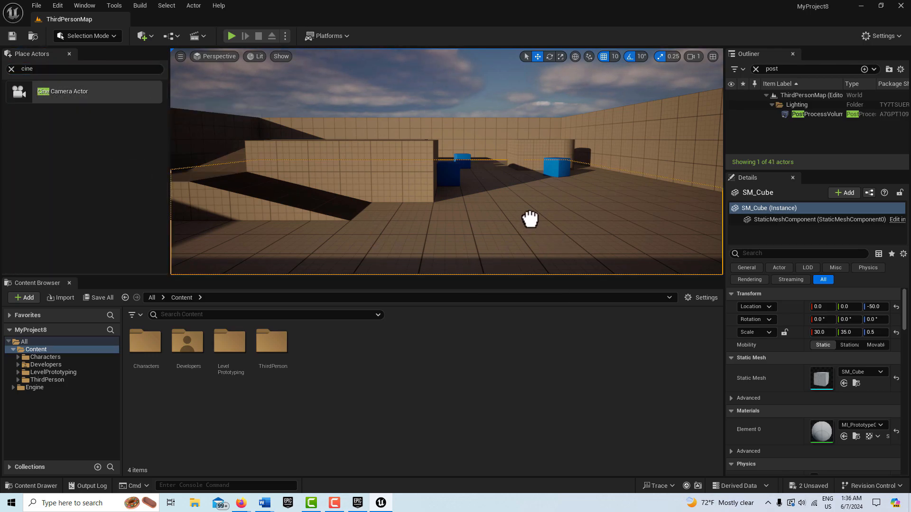
left_click(68, 91)
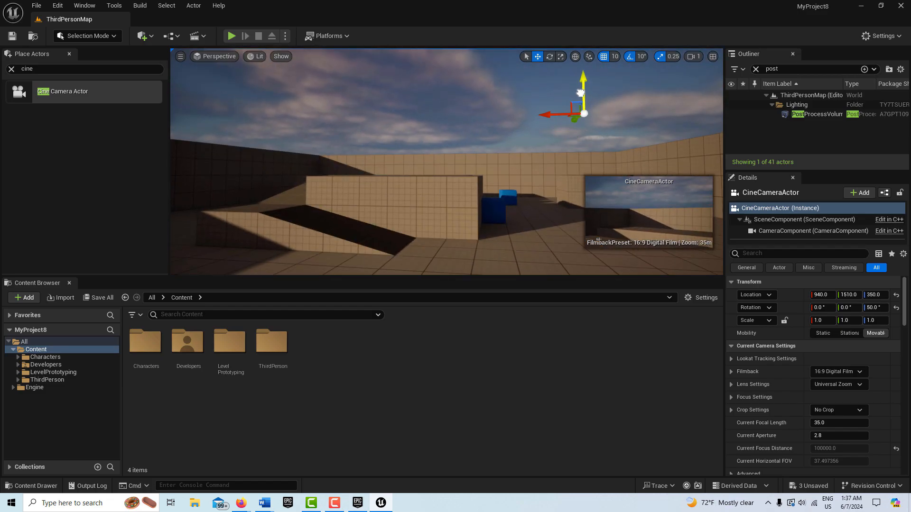
left_click(550, 56)
type("cine")
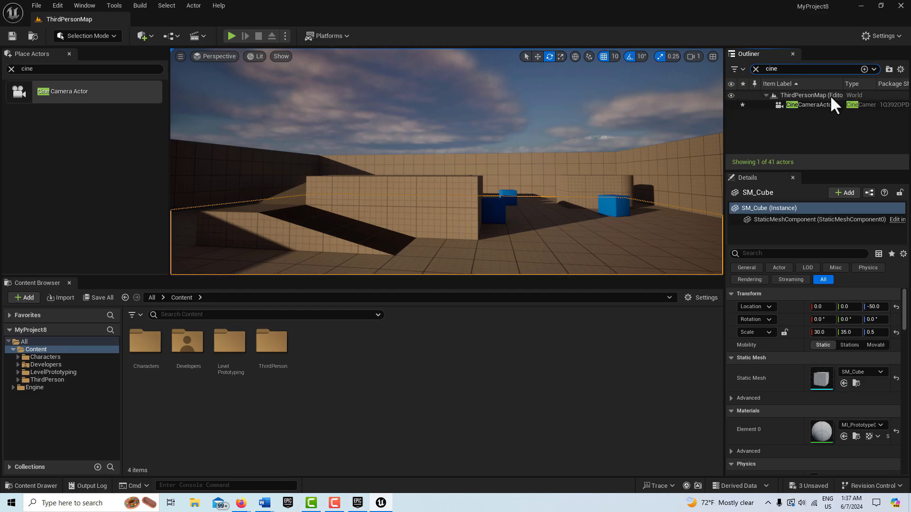
Step: Select the CineCameraActor and set its Current Aperture to 22.0, then to 1.2
left_click(809, 104)
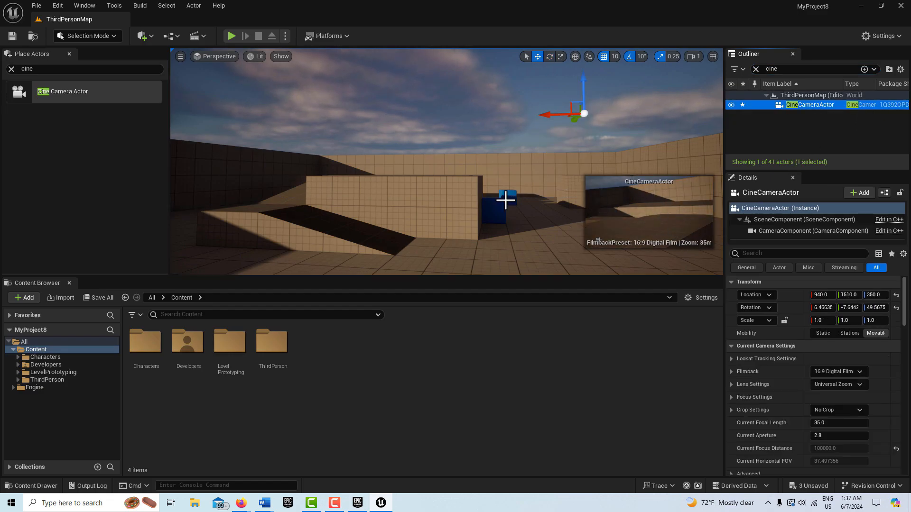
mouse_move(667, 229)
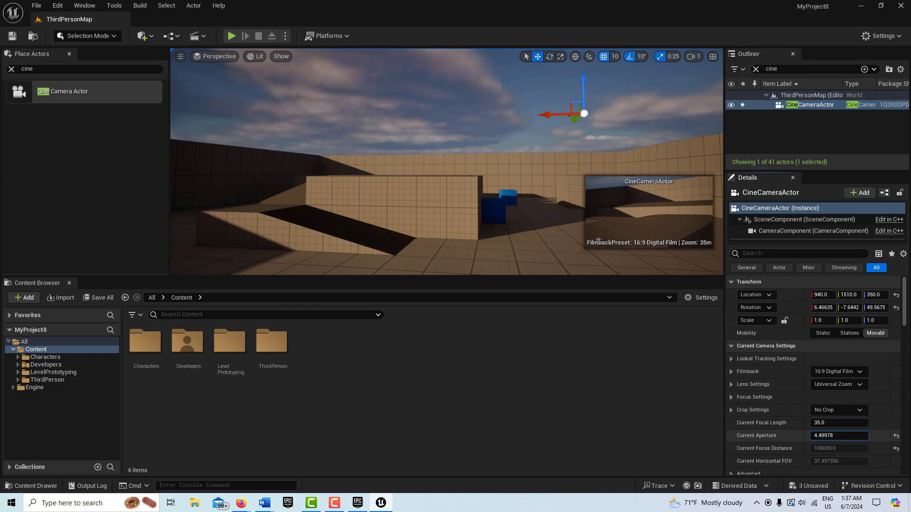
type("22.0")
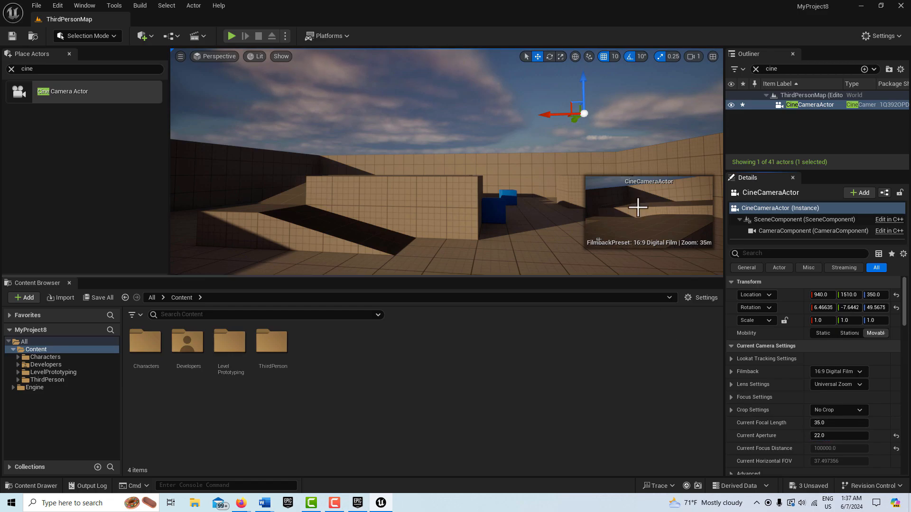
mouse_move(661, 227)
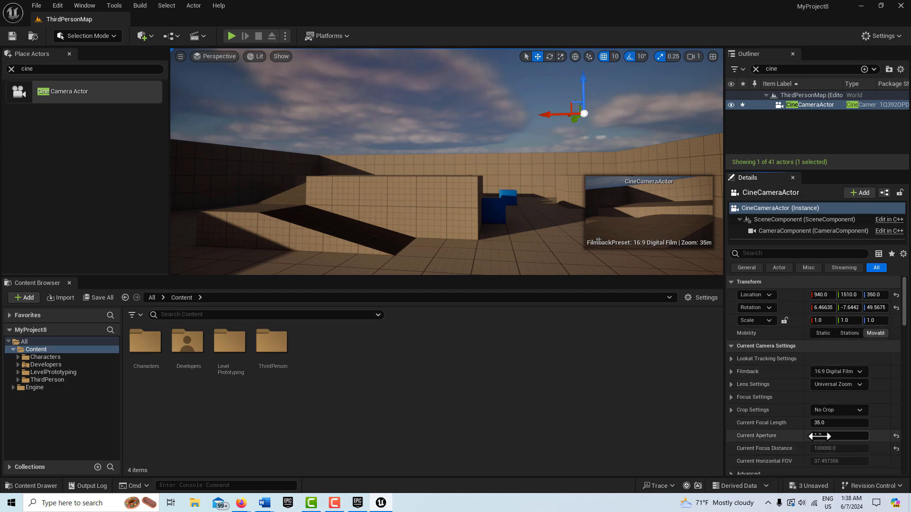
left_click(838, 435)
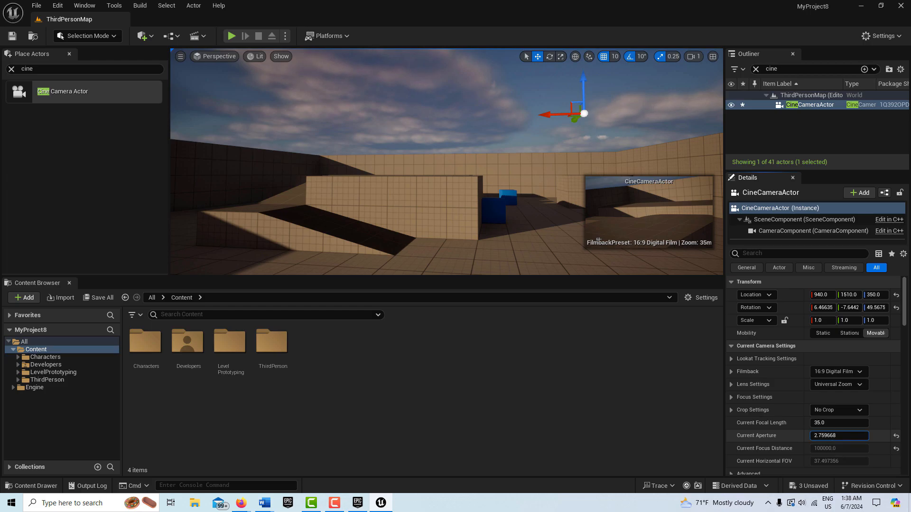
type("1.2")
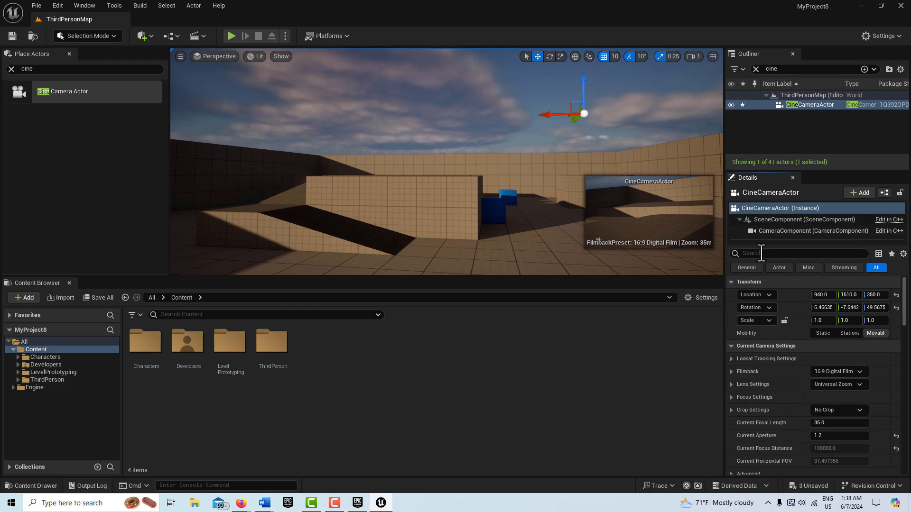
Step: Filter the CineCameraActor's details with 'exp' to show its Lens > Exposure properties
type("e")
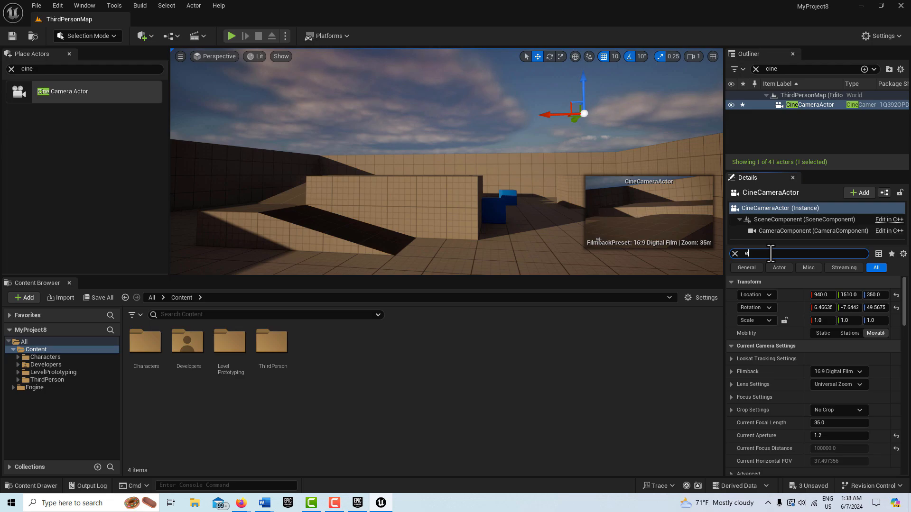
type("xp")
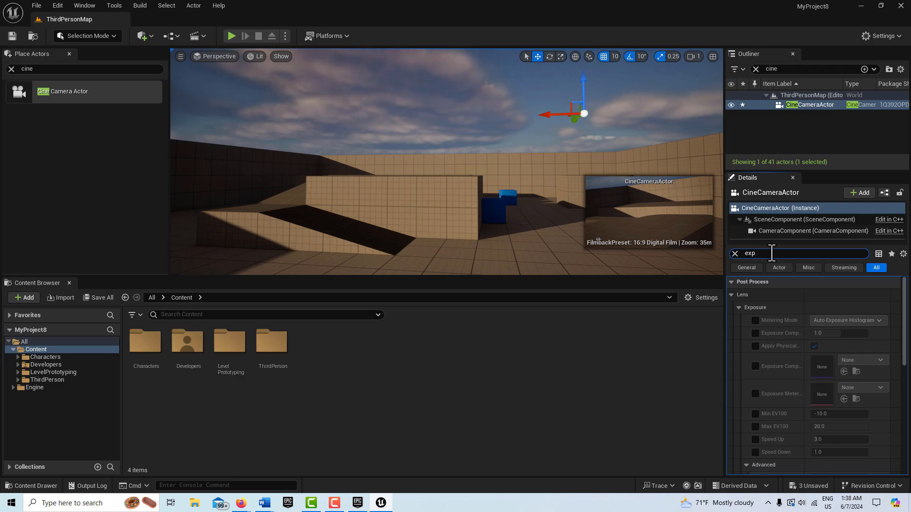
left_click(734, 253)
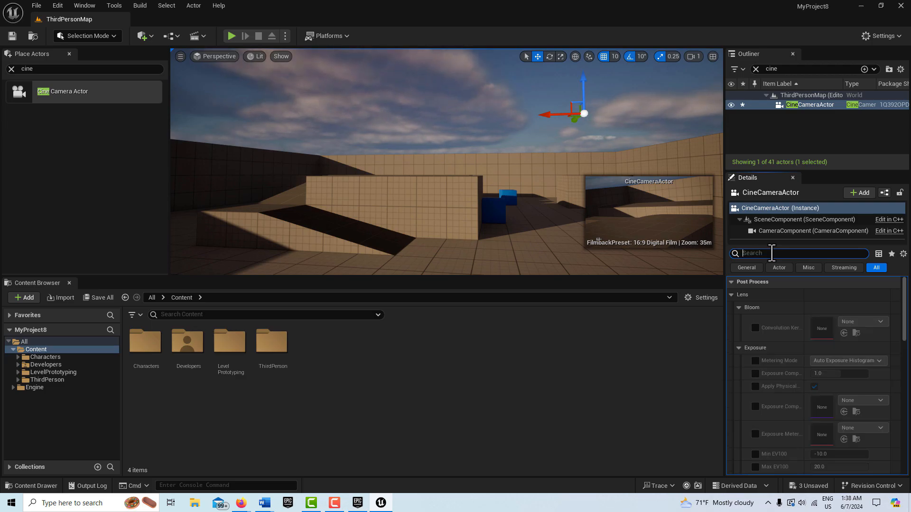
type("e")
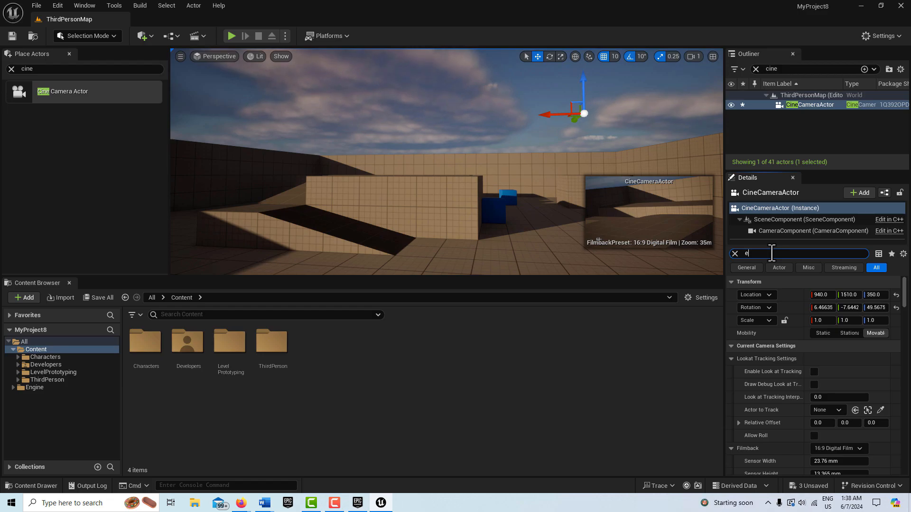
type("xp")
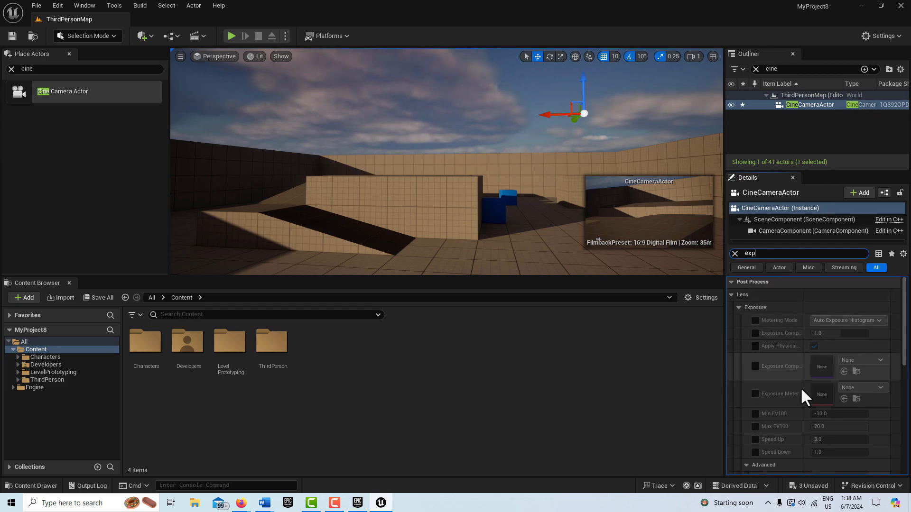
mouse_move(723, 369)
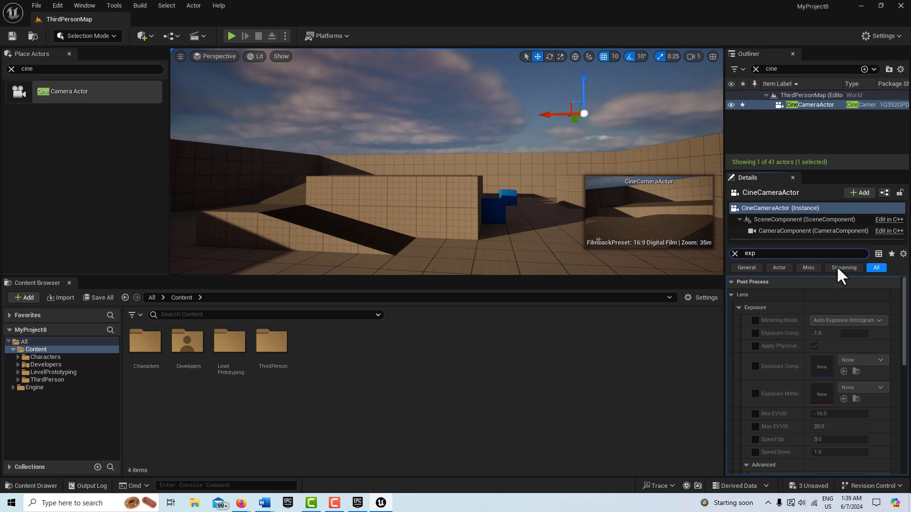
mouse_move(781, 315)
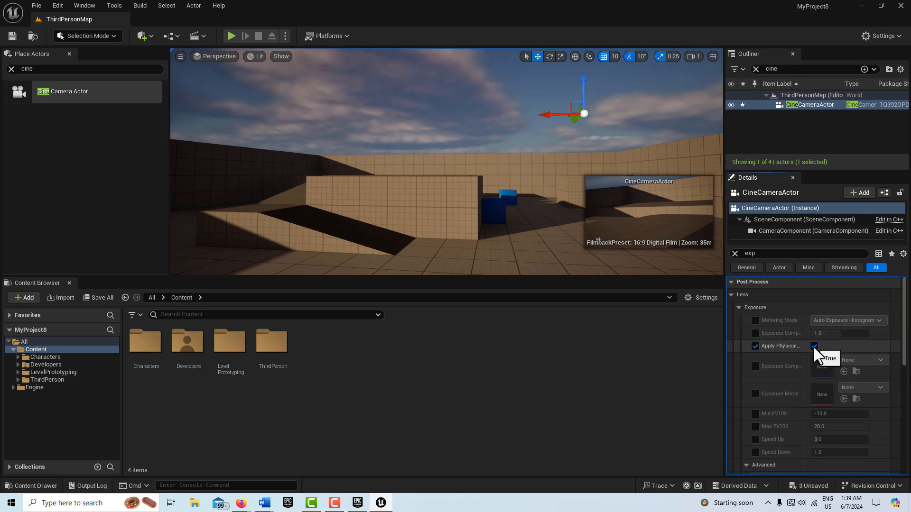
Step: Disable Apply Physical Camera Exposure, set Metering Mode to Manual and raise Exposure Compensation
left_click(814, 346)
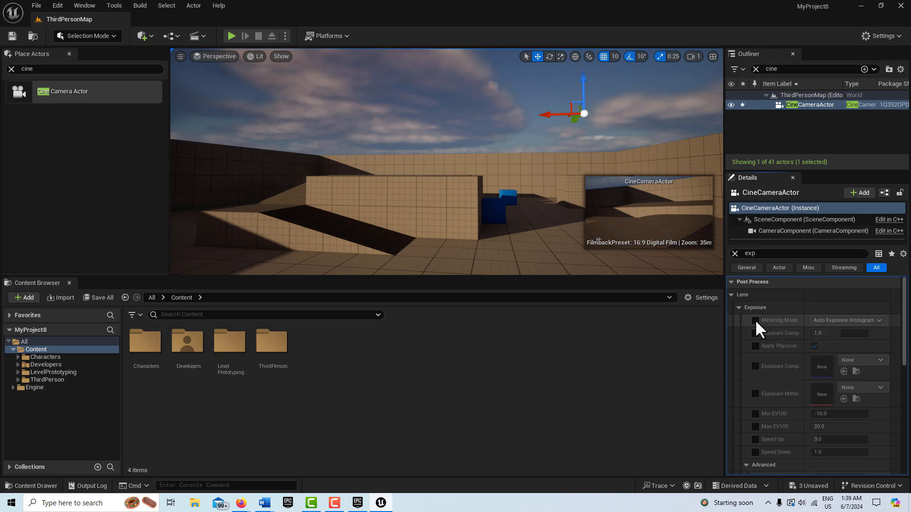
left_click(844, 319)
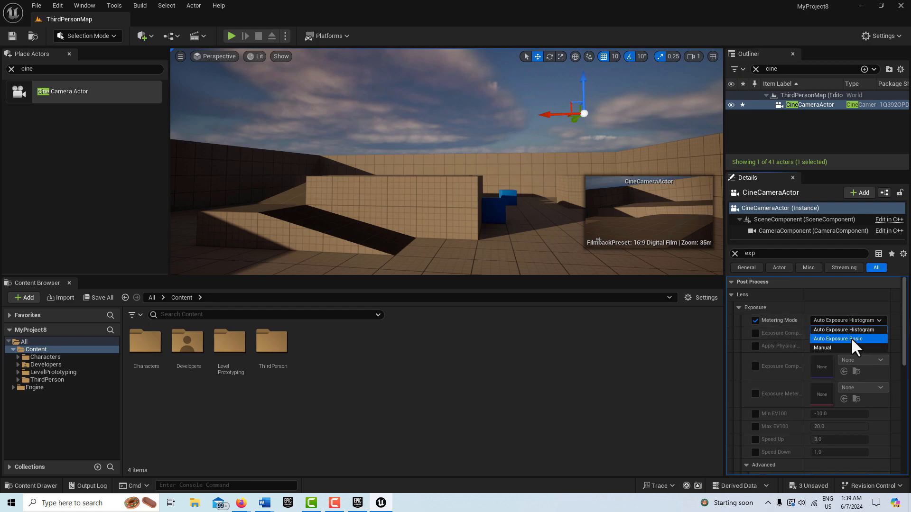
left_click(823, 347)
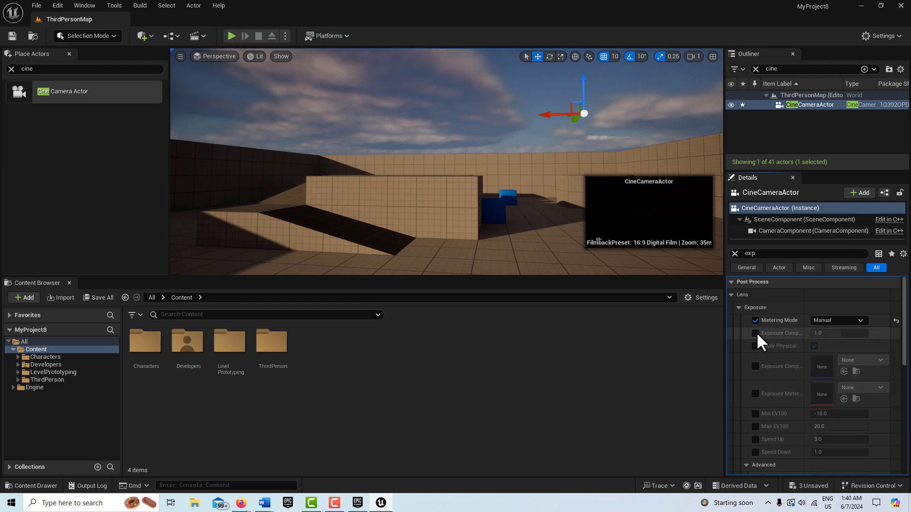
left_click(754, 333)
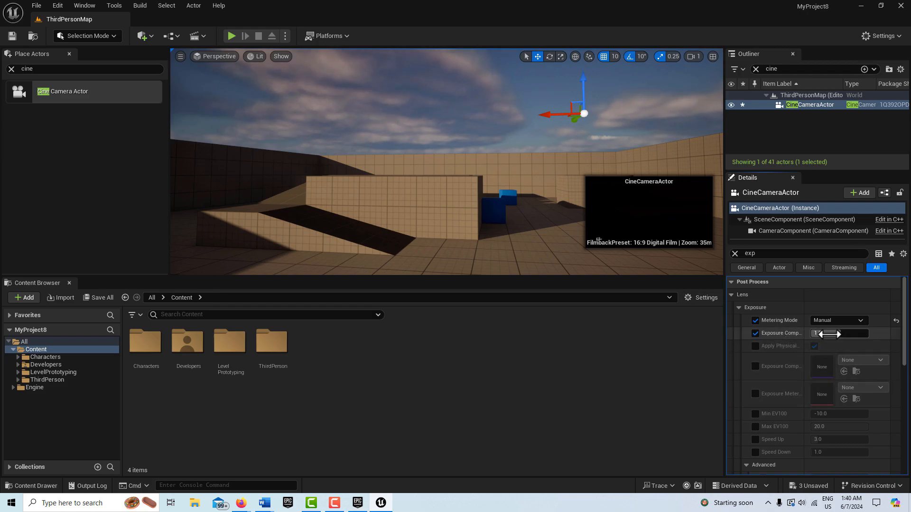
left_click_drag(819, 333, 857, 333)
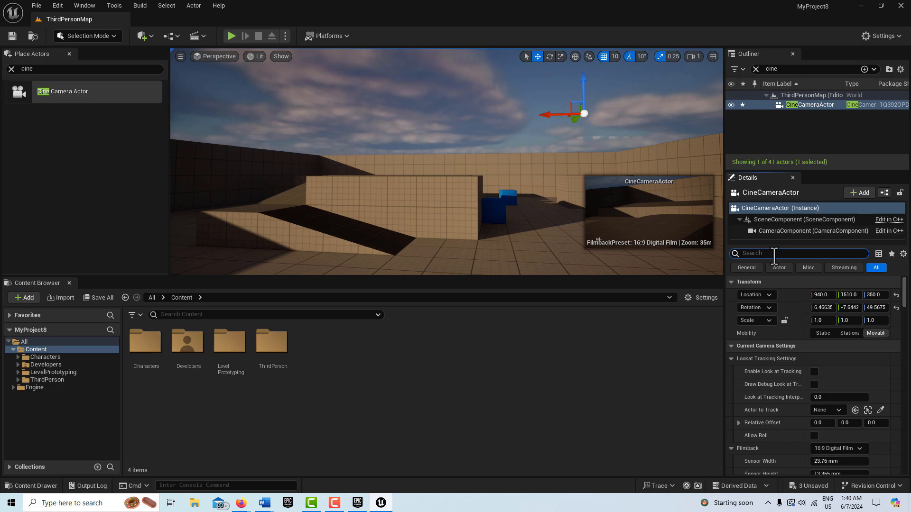
Step: Filter by 'ape', set Current Aperture to 1.2, and return to the exposure settings
type("ape")
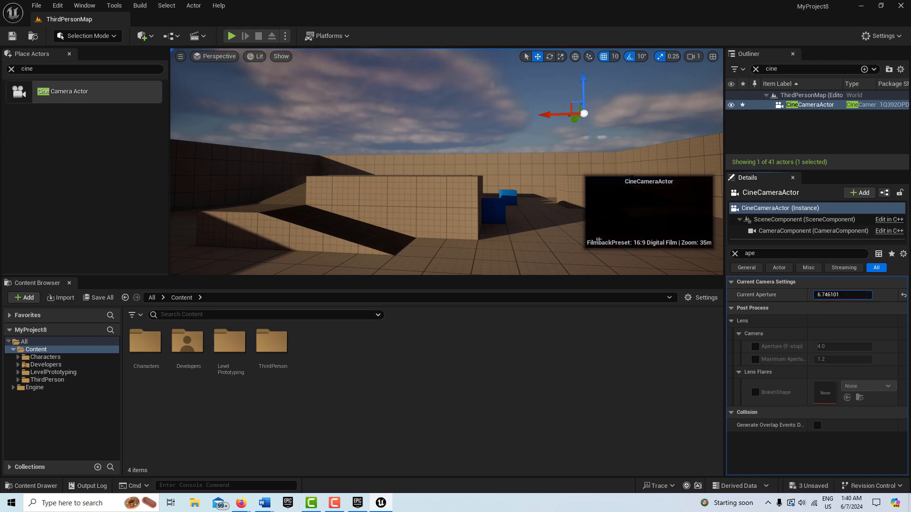
type("1.913797")
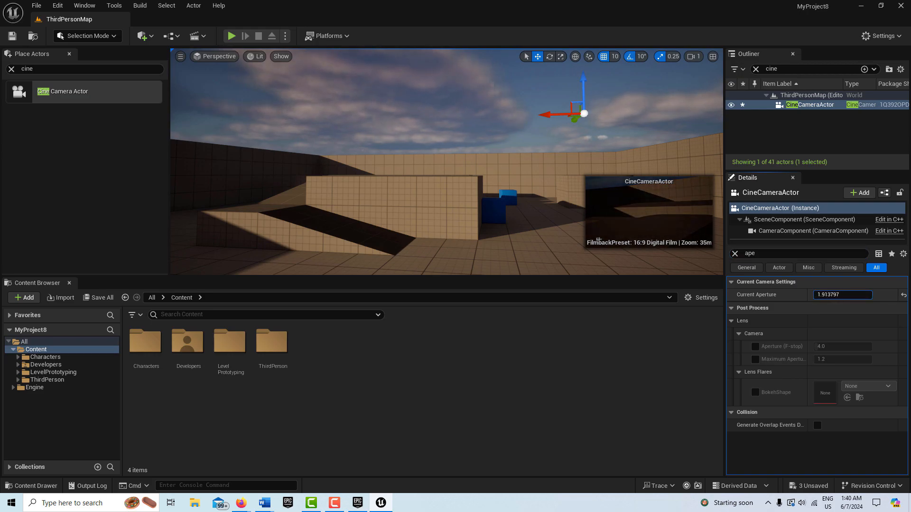
type("1.2")
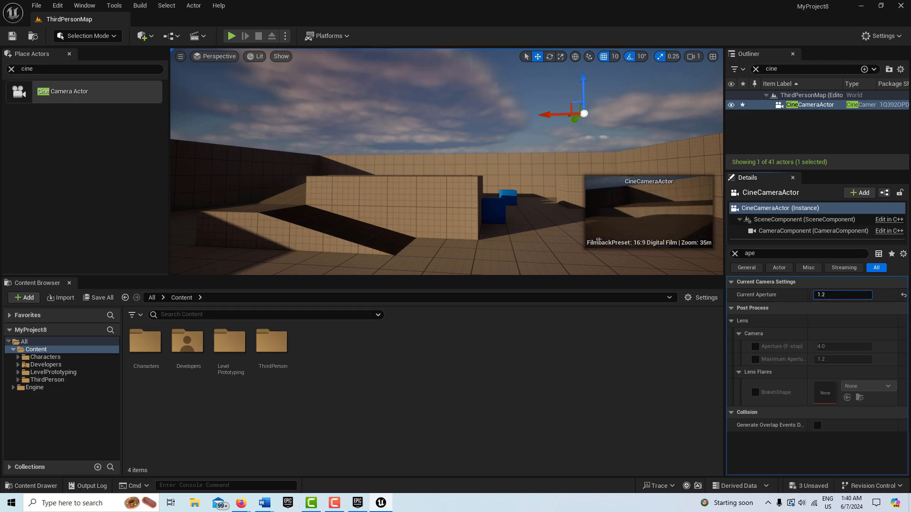
type("3.240545")
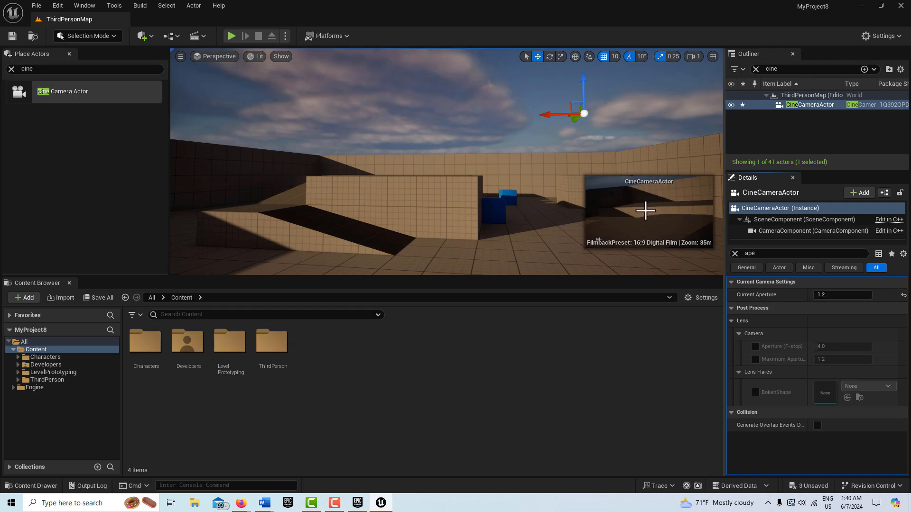
left_click(807, 253)
type("exp")
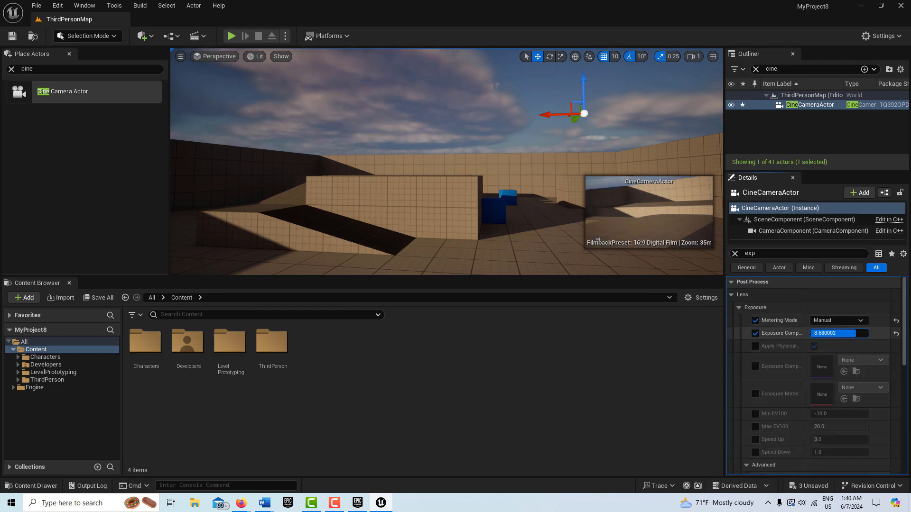
Step: Lower Exposure Compensation to about 7.24 and filter details by 'ap'
left_click_drag(836, 333, 813, 333)
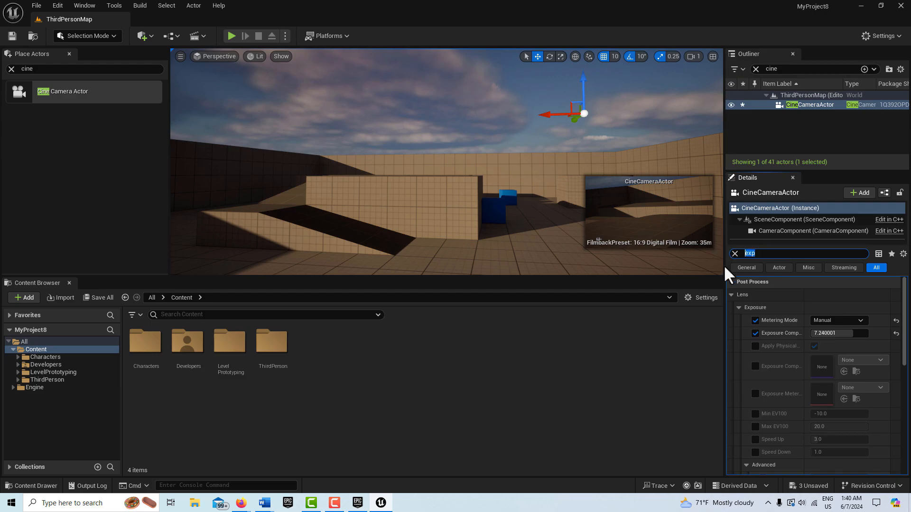
type("ap")
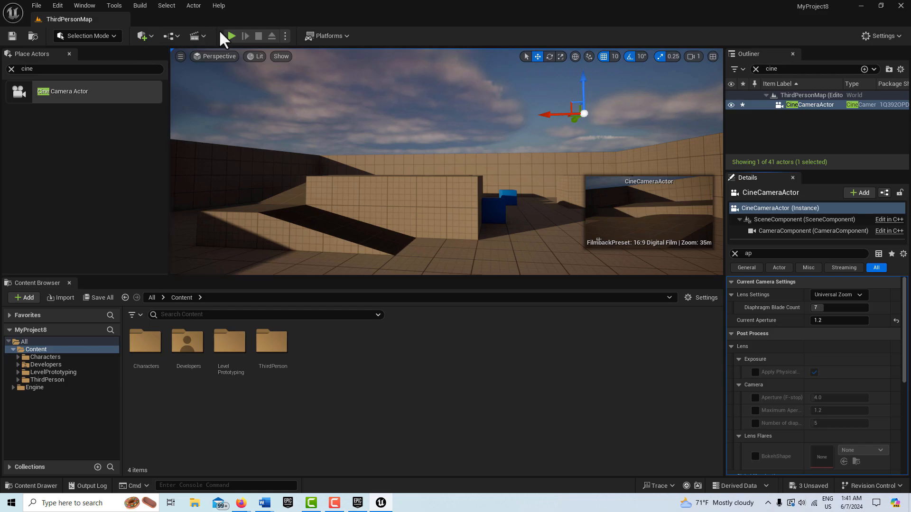
left_click(228, 36)
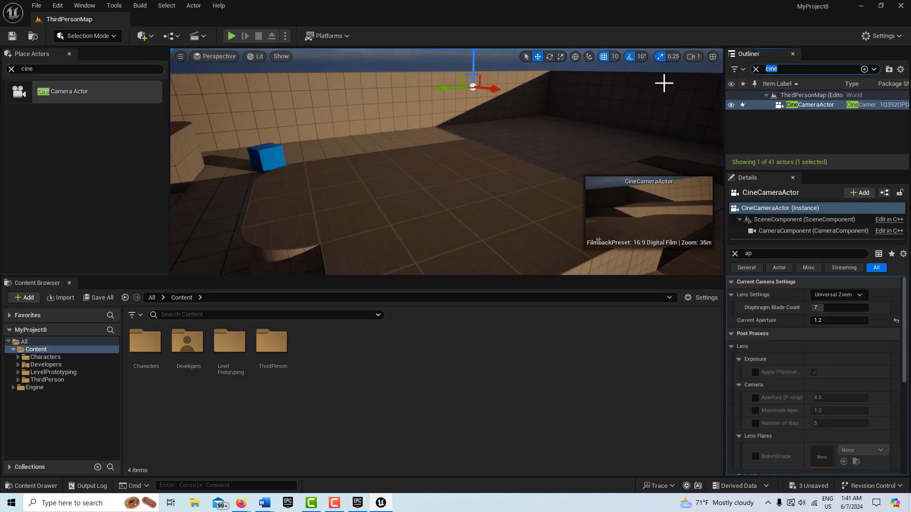
Step: Select PostProcessVolume via Outliner search 'post' and filter its details to exposure settings
type("post")
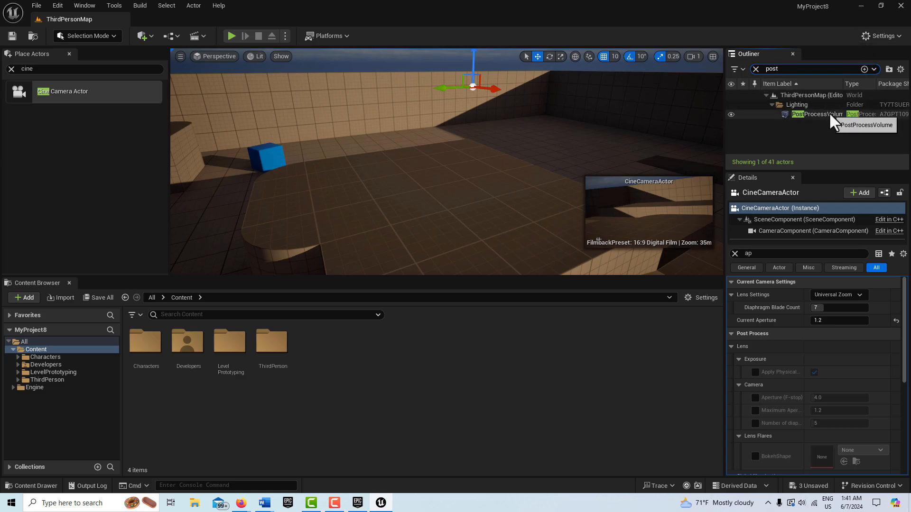
left_click(816, 113)
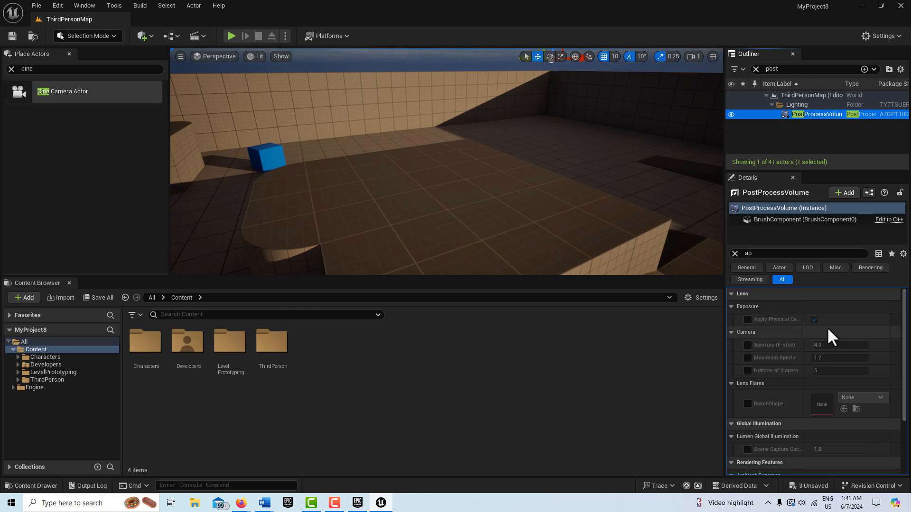
mouse_move(799, 345)
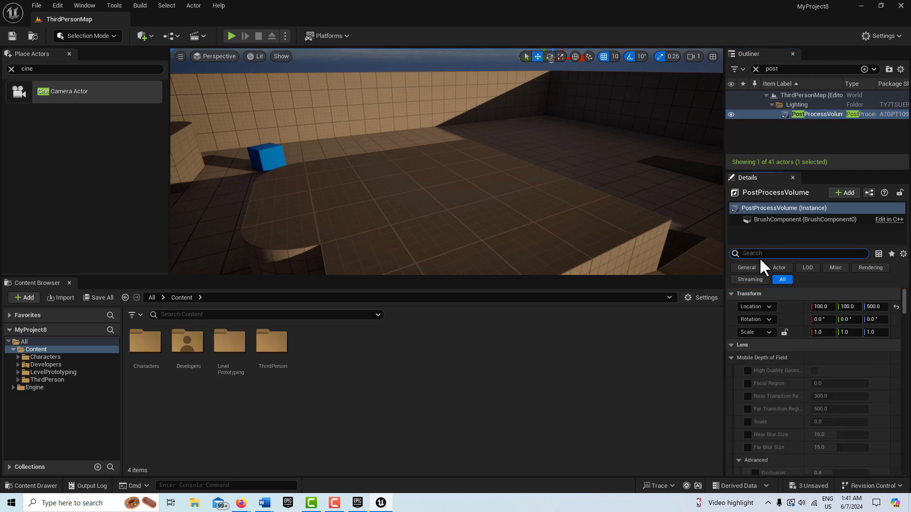
type("exposure")
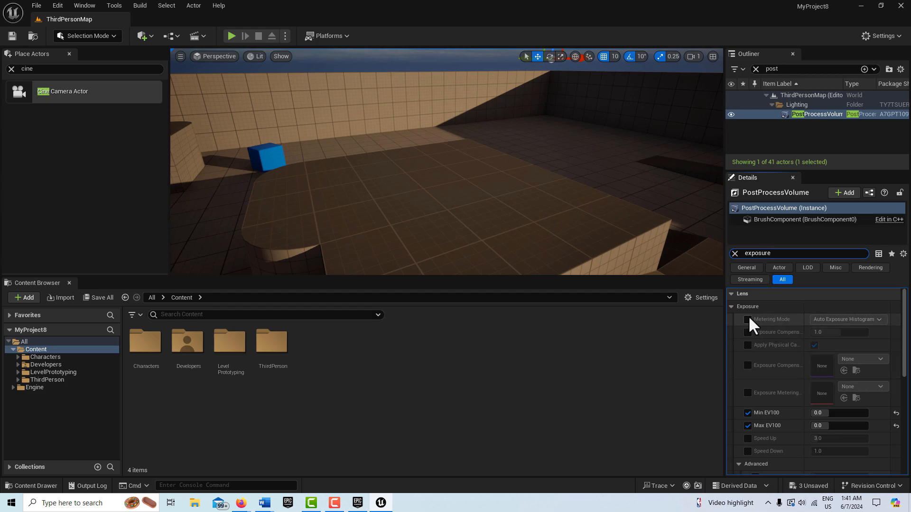
Step: Override the PostProcessVolume's Metering Mode and set it to Manual, darkening the viewport
left_click(748, 318)
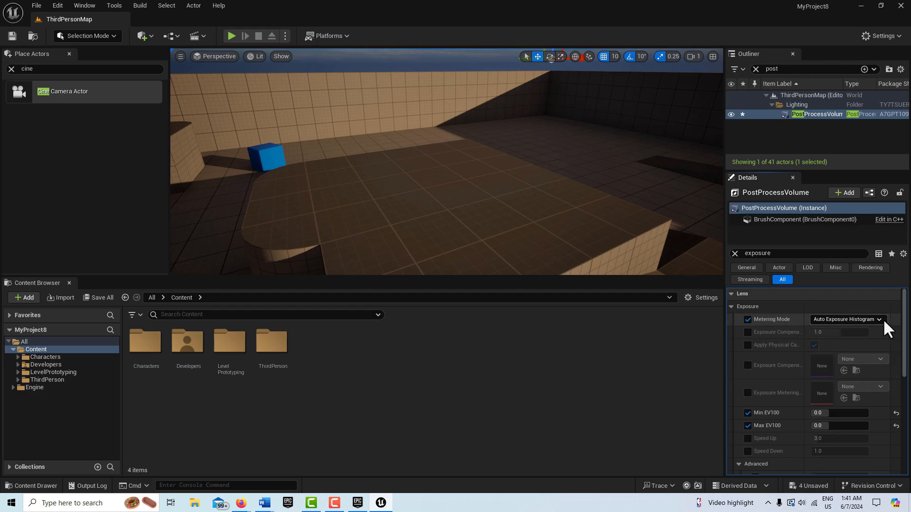
left_click(845, 319)
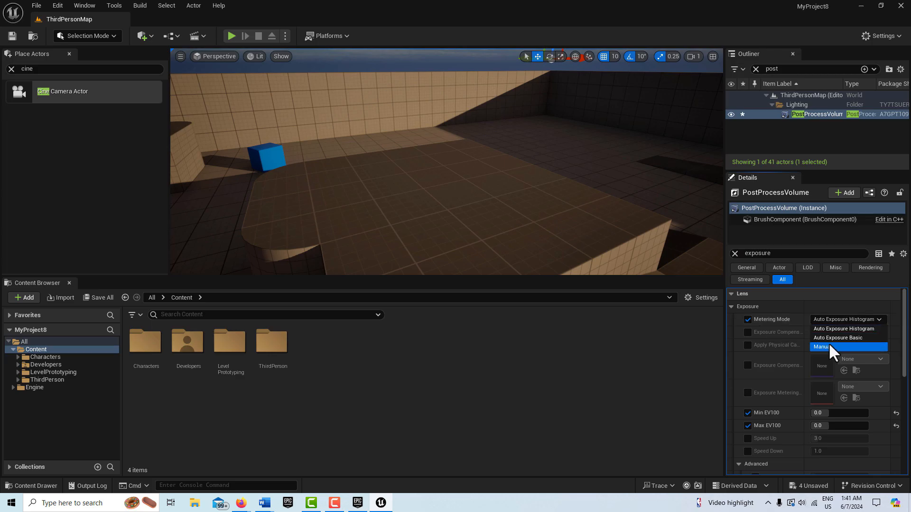
left_click(824, 348)
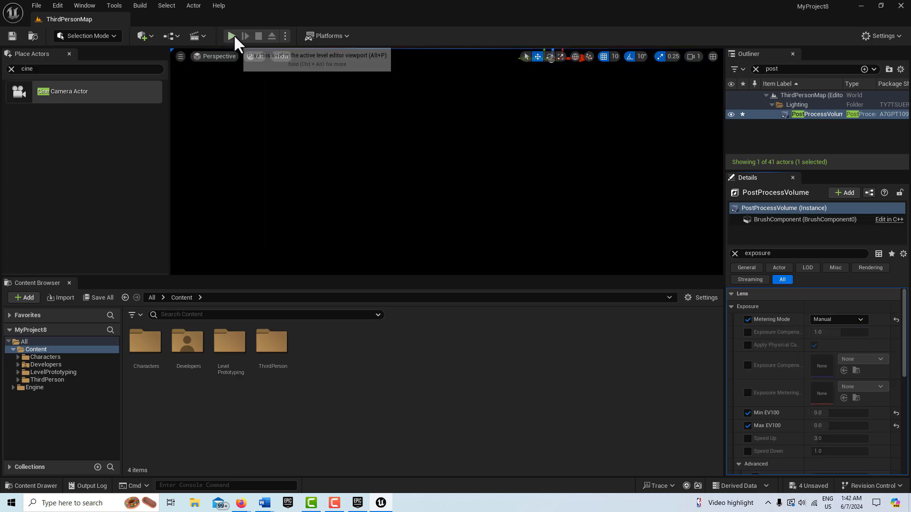
left_click(231, 36)
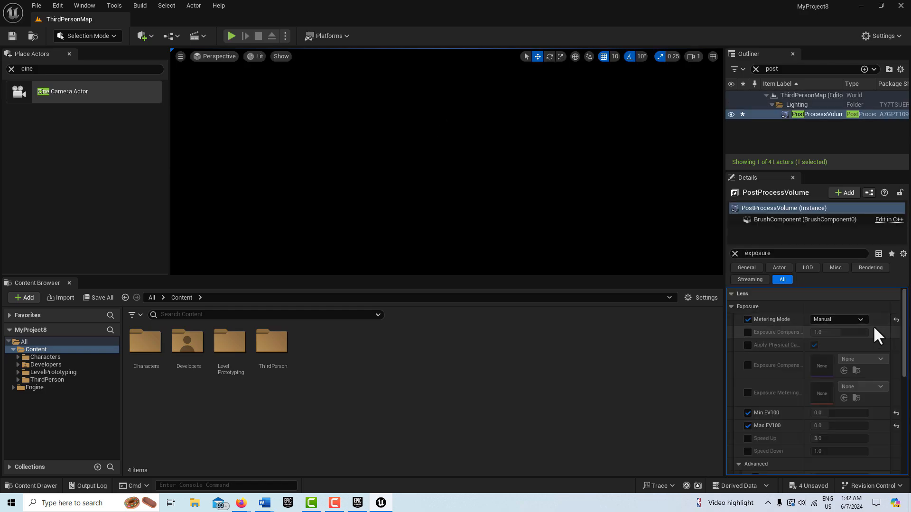
mouse_move(866, 331)
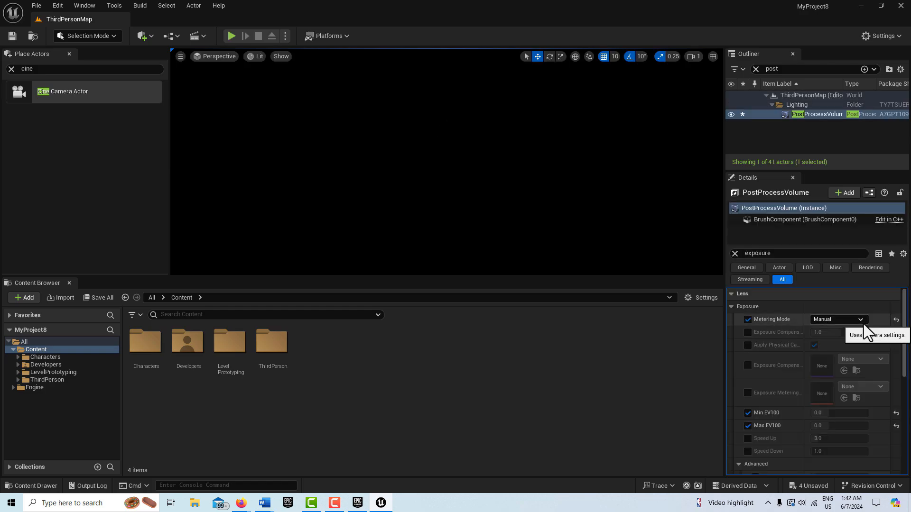